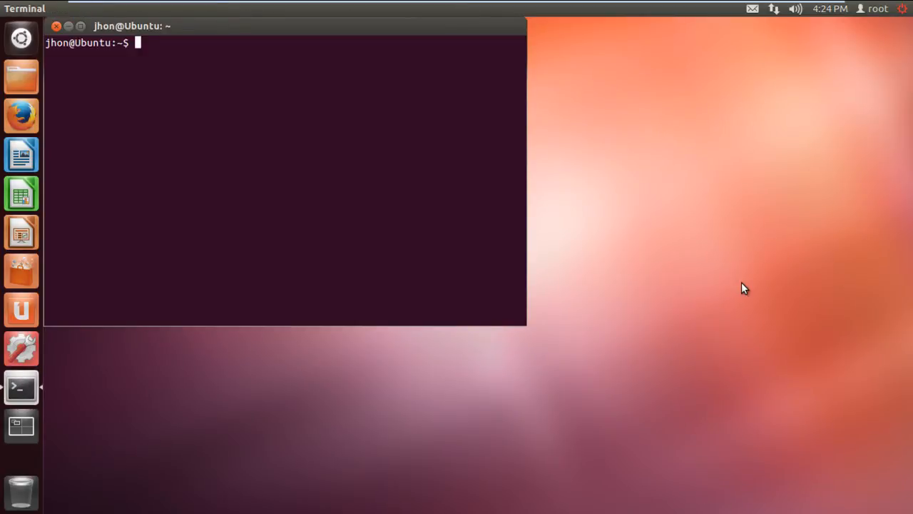
Run 'sudo apt-get install deja-dup' in Terminal to install Déjà Dup
{"action": "type", "text": "sudo ap"}
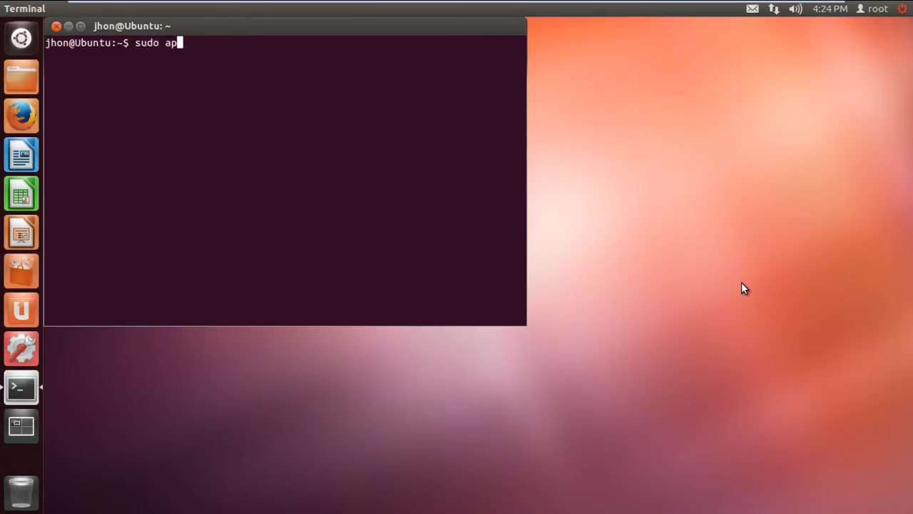
{"action": "type", "text": "t-get install"}
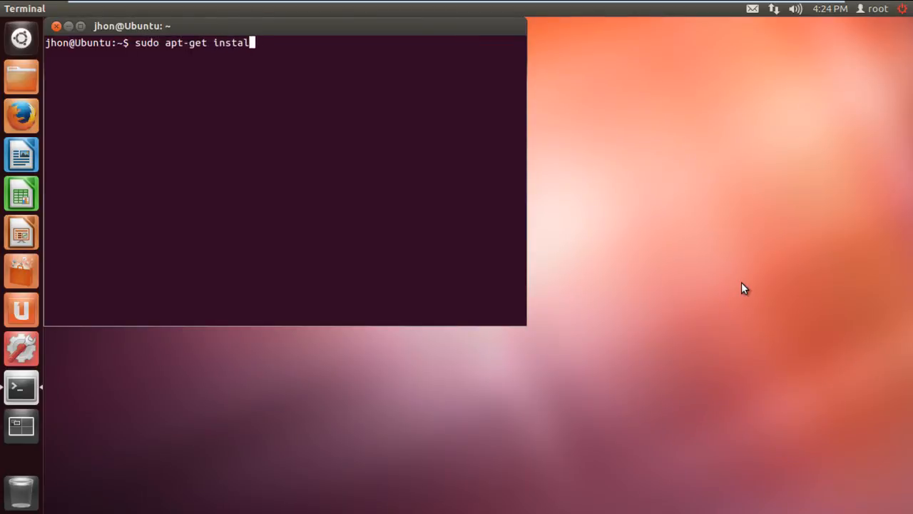
{"action": "type", "text": "deja-du"}
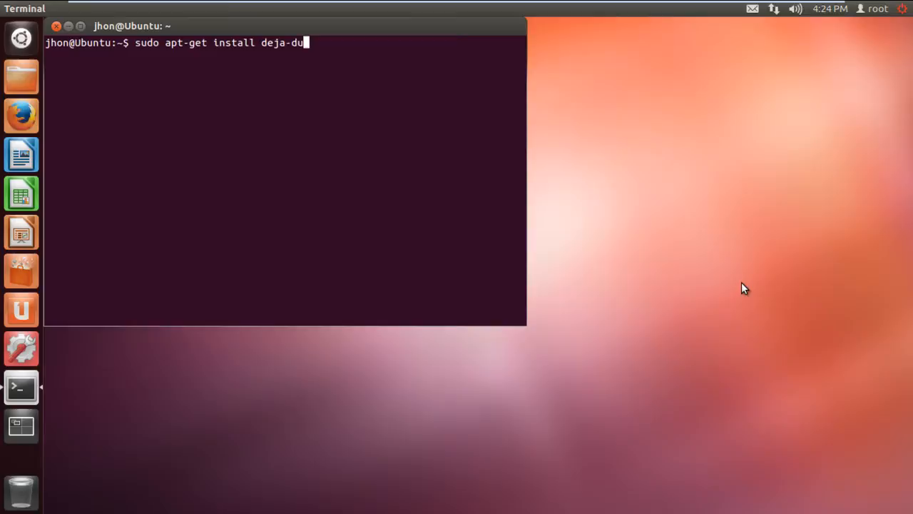
{"action": "key", "text": "Return"}
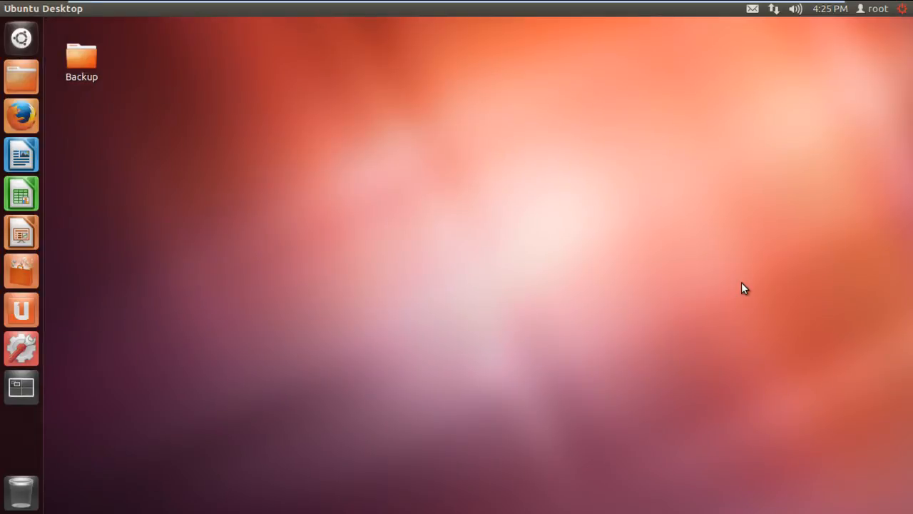
{"action": "mouse_move", "coordinate": [20, 39]}
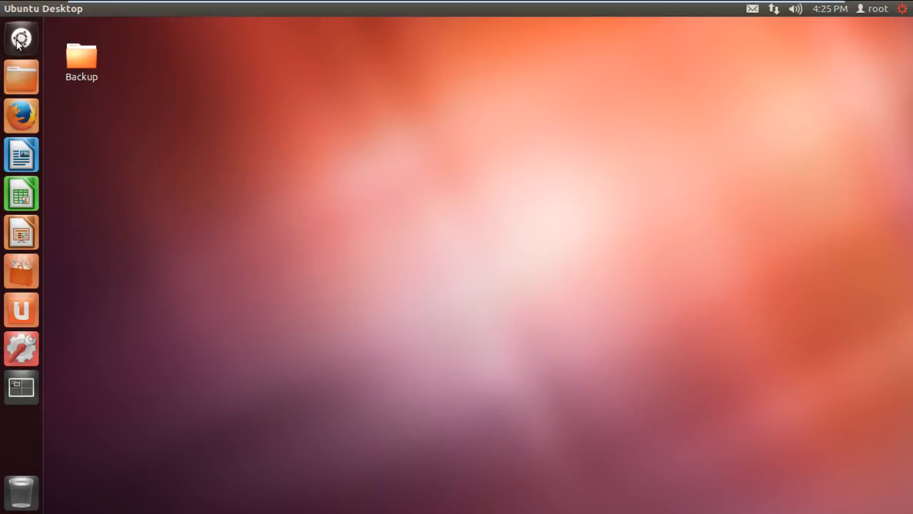
Search the Dash for 'deja' and launch the Déjà Dup Backup application
{"action": "left_click", "coordinate": [20, 39]}
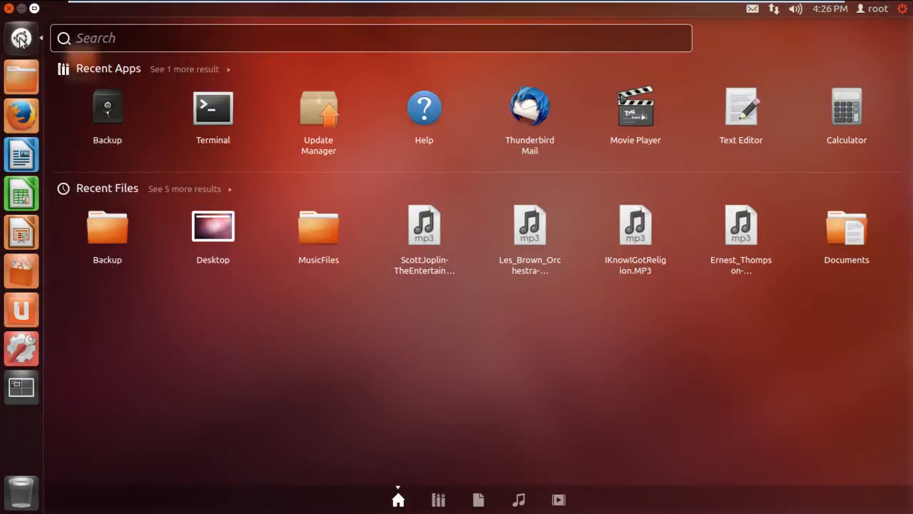
{"action": "type", "text": "d"}
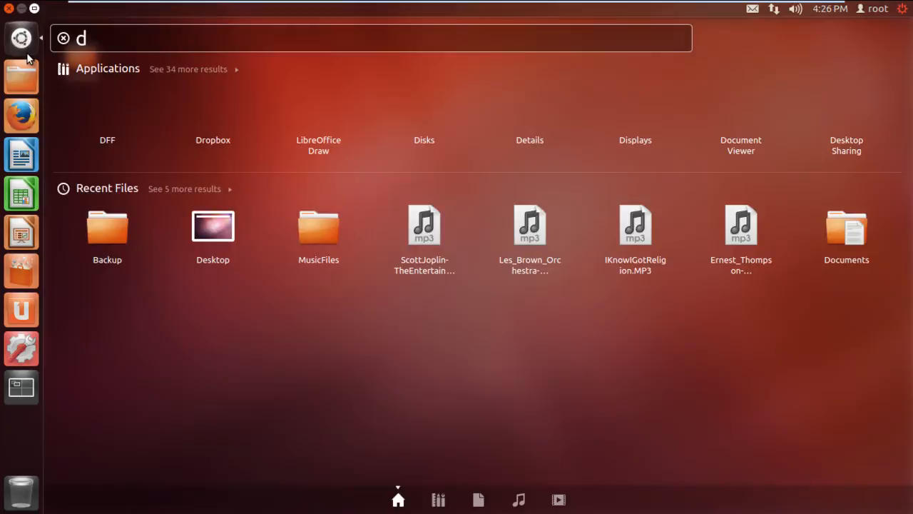
{"action": "type", "text": "eja"}
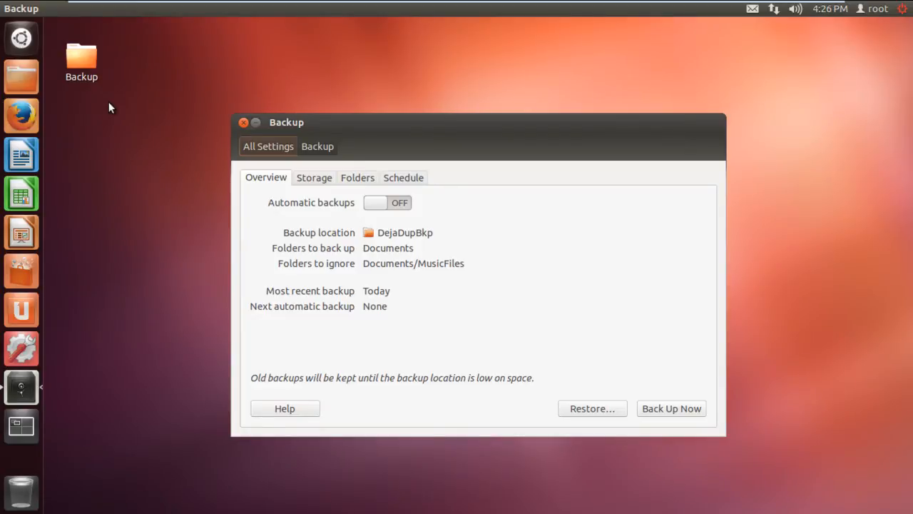
{"action": "left_click", "coordinate": [388, 203]}
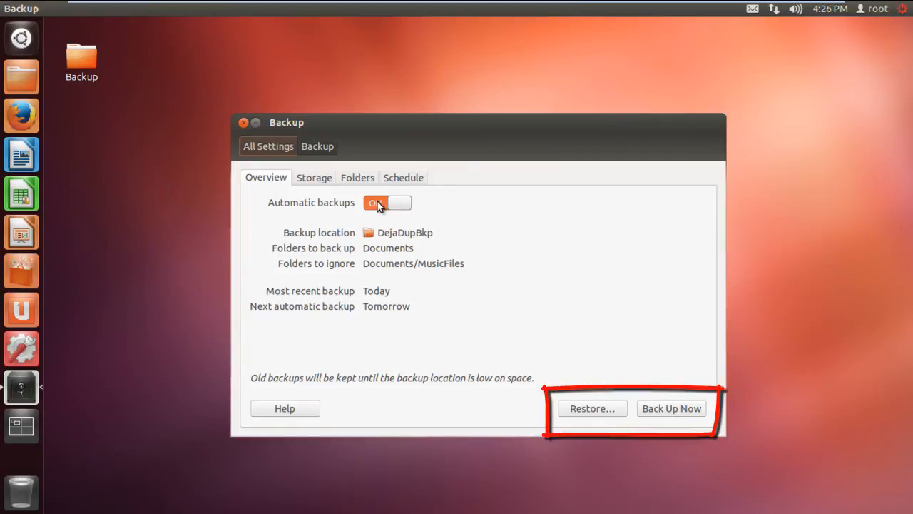
{"action": "left_click", "coordinate": [385, 202]}
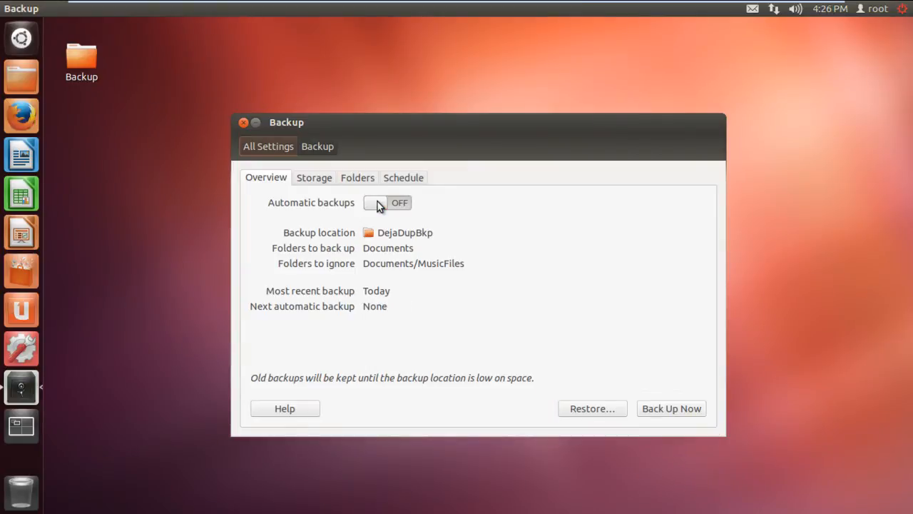
{"action": "left_click", "coordinate": [314, 177]}
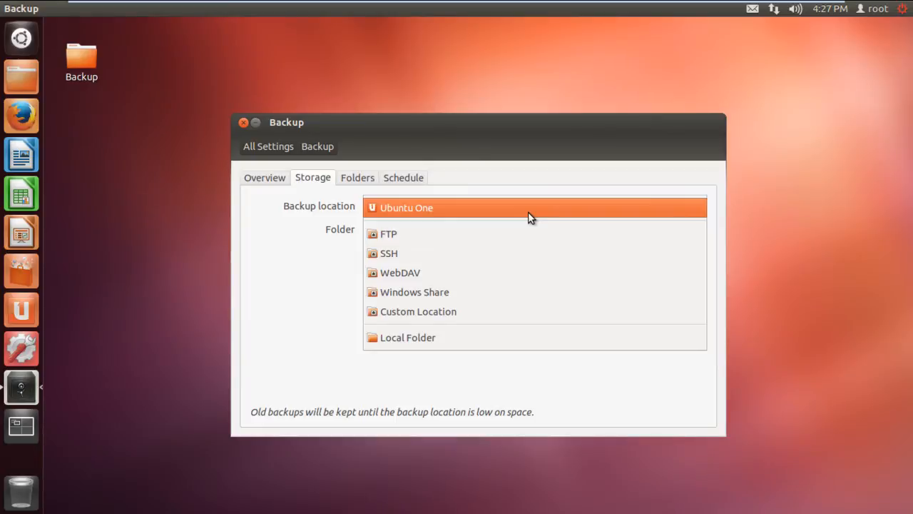
Set the backup location to Local Folder and move on to the Folders settings
{"action": "left_click", "coordinate": [406, 207]}
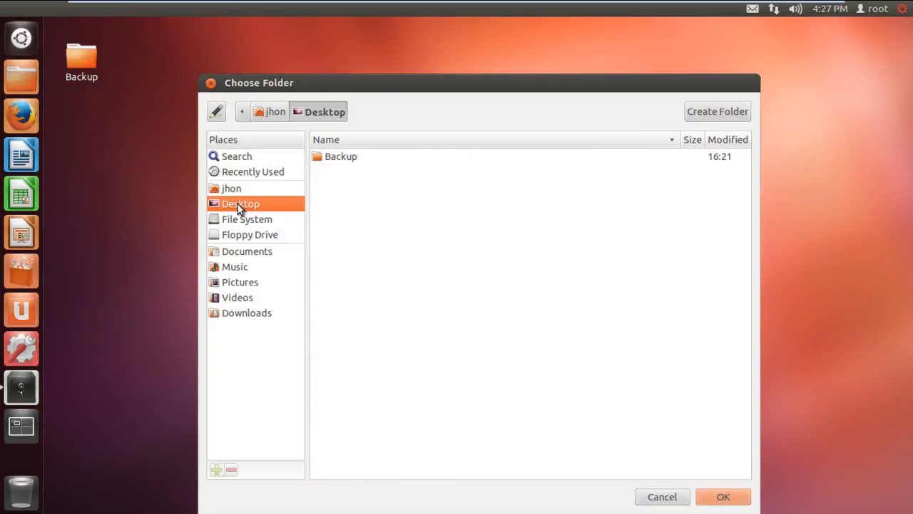
{"action": "mouse_move", "coordinate": [341, 160]}
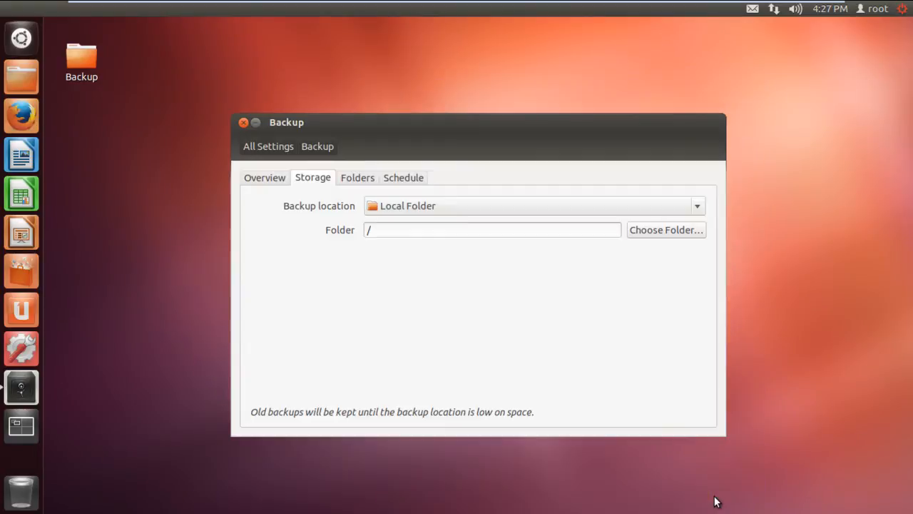
{"action": "left_click", "coordinate": [357, 177]}
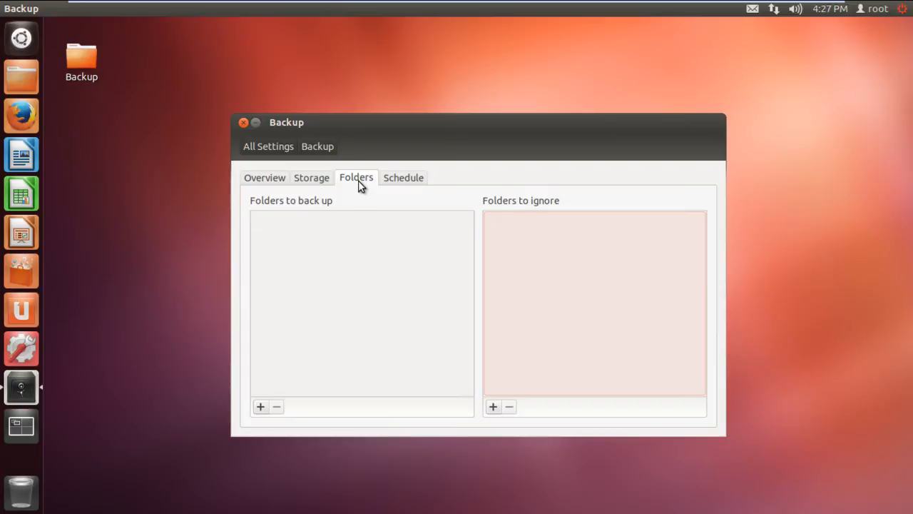
{"action": "mouse_move", "coordinate": [259, 405]}
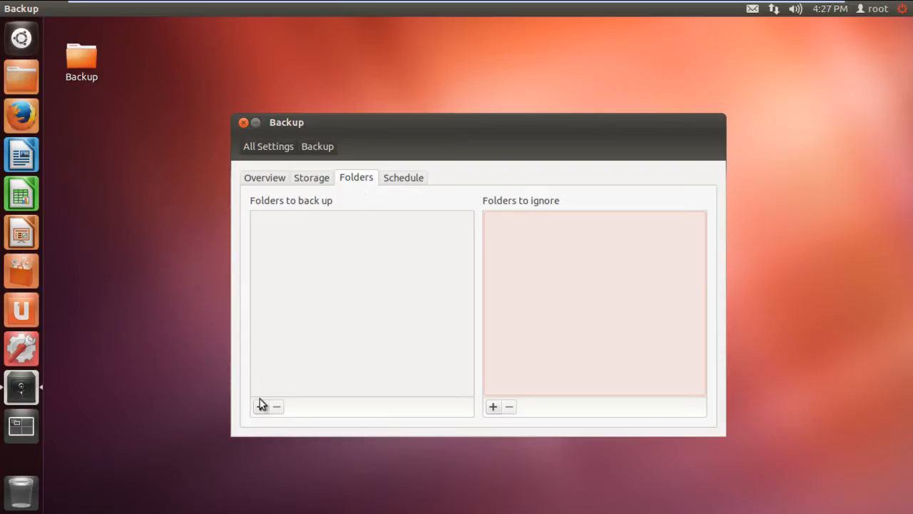
Add Documents to folders to back up and Documents/MusicFiles to folders to ignore
{"action": "left_click", "coordinate": [262, 405]}
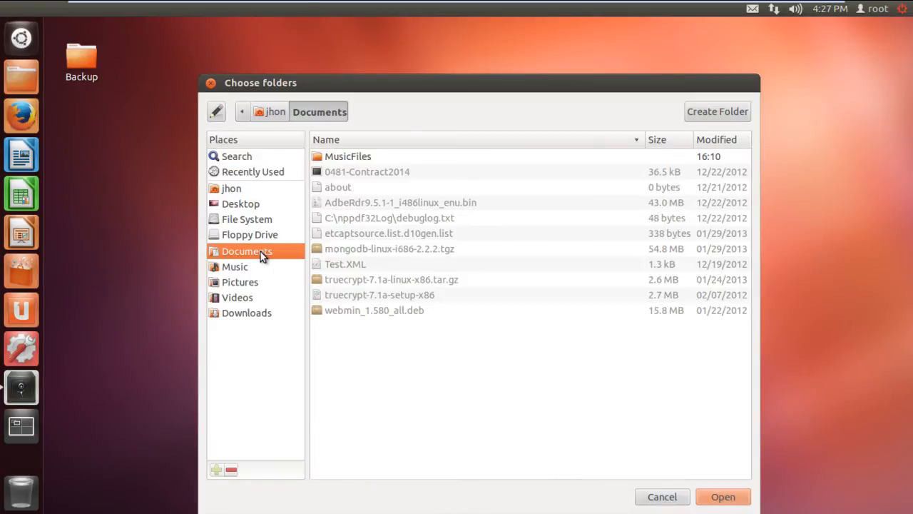
{"action": "mouse_move", "coordinate": [263, 257]}
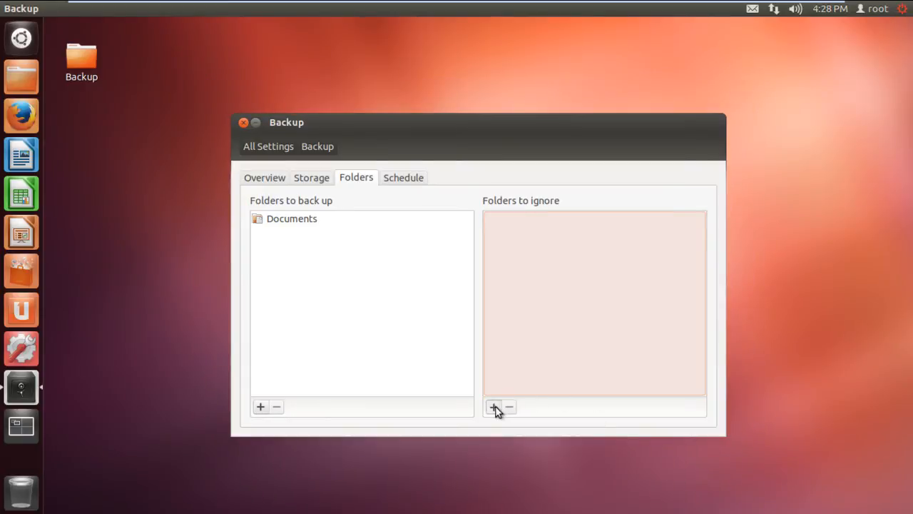
{"action": "left_click", "coordinate": [494, 407]}
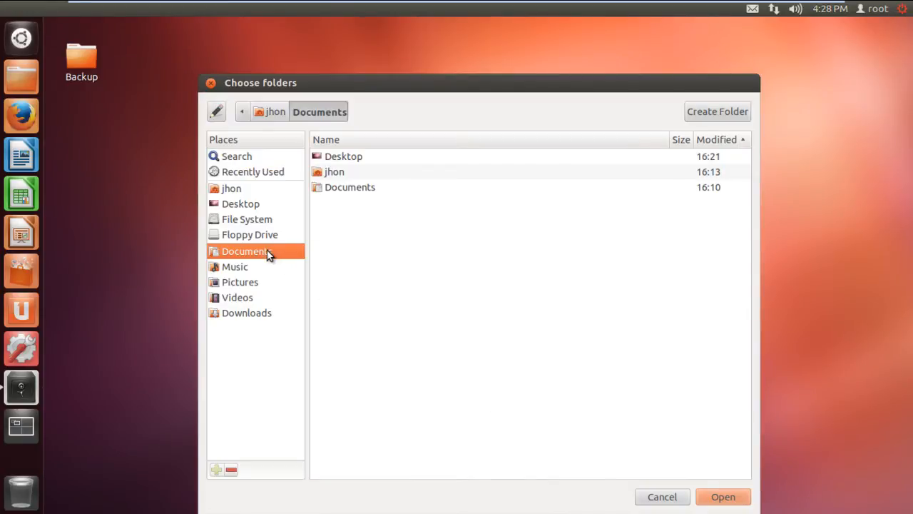
{"action": "double_click", "coordinate": [350, 187]}
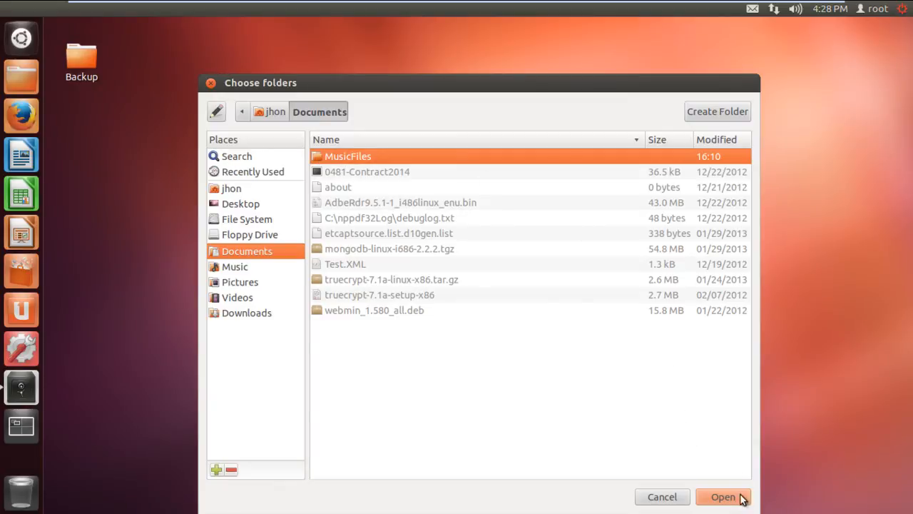
{"action": "left_click", "coordinate": [722, 496]}
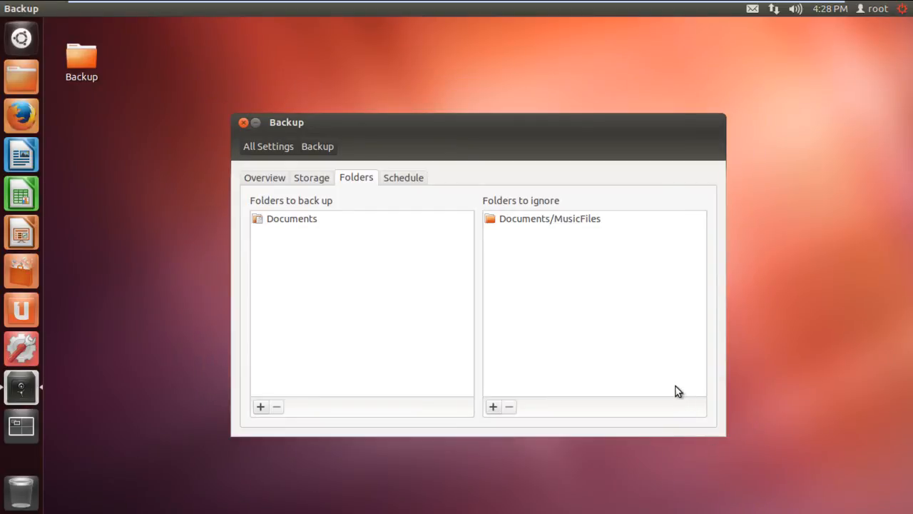
{"action": "left_click", "coordinate": [402, 177]}
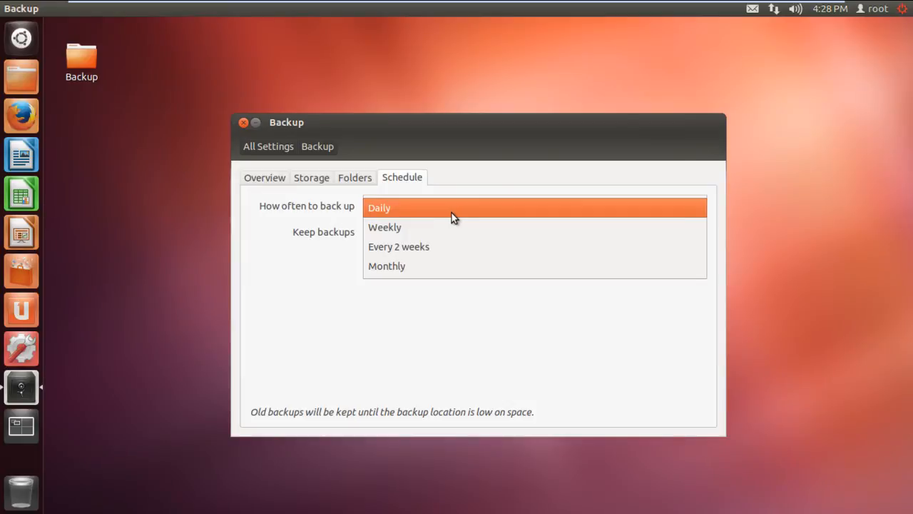
Set backups to run Daily and be kept Forever
{"action": "left_click", "coordinate": [379, 208]}
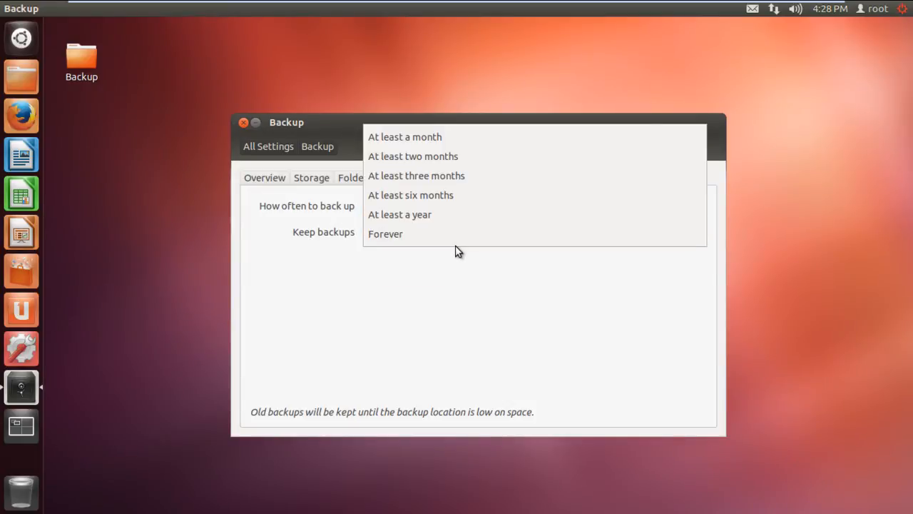
{"action": "left_click", "coordinate": [385, 234]}
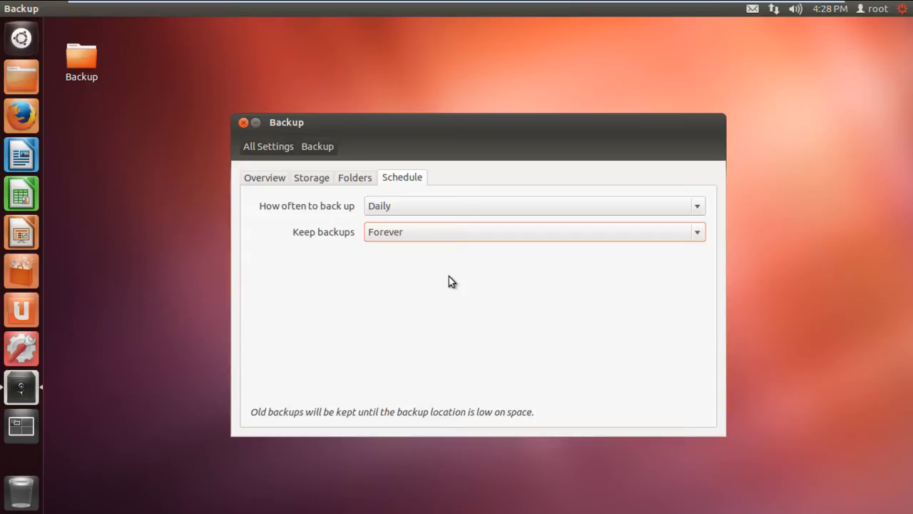
{"action": "mouse_move", "coordinate": [274, 178]}
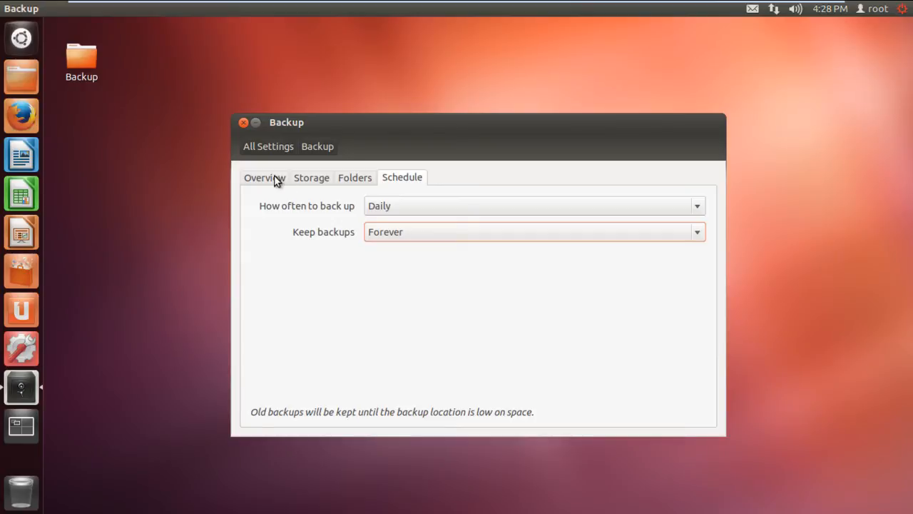
Switch Automatic backups ON in the Overview and start a backup now
{"action": "left_click", "coordinate": [264, 177]}
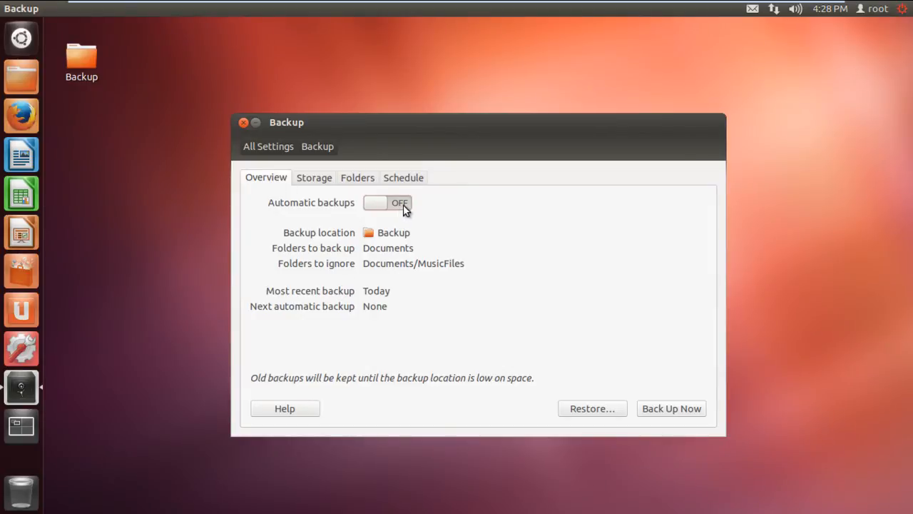
{"action": "left_click", "coordinate": [388, 203]}
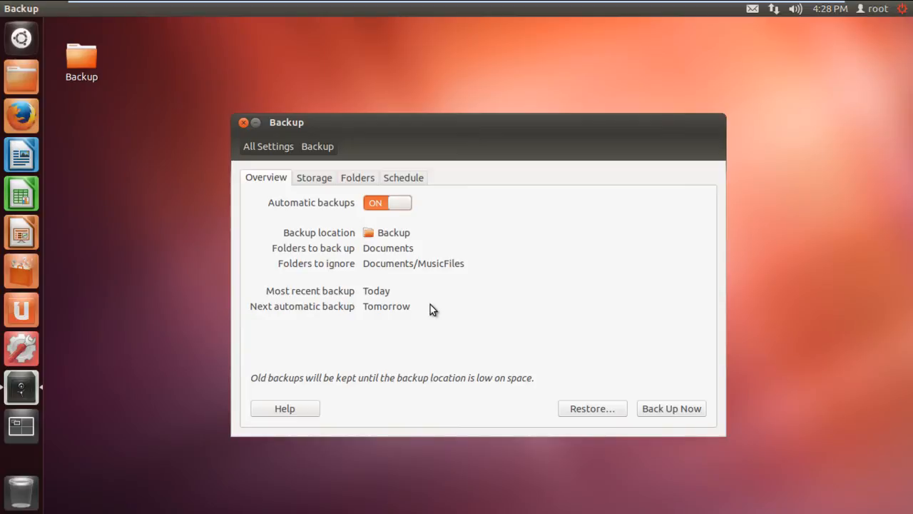
{"action": "mouse_move", "coordinate": [671, 408]}
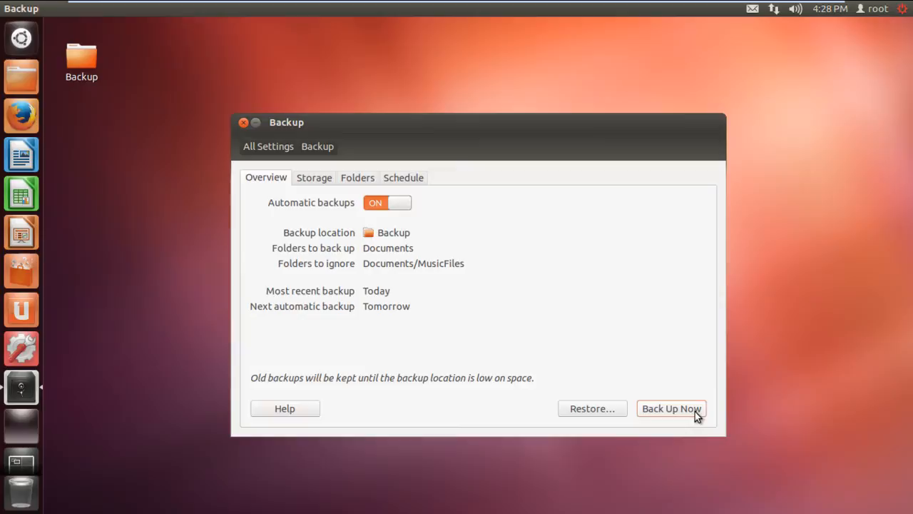
{"action": "left_click", "coordinate": [670, 408]}
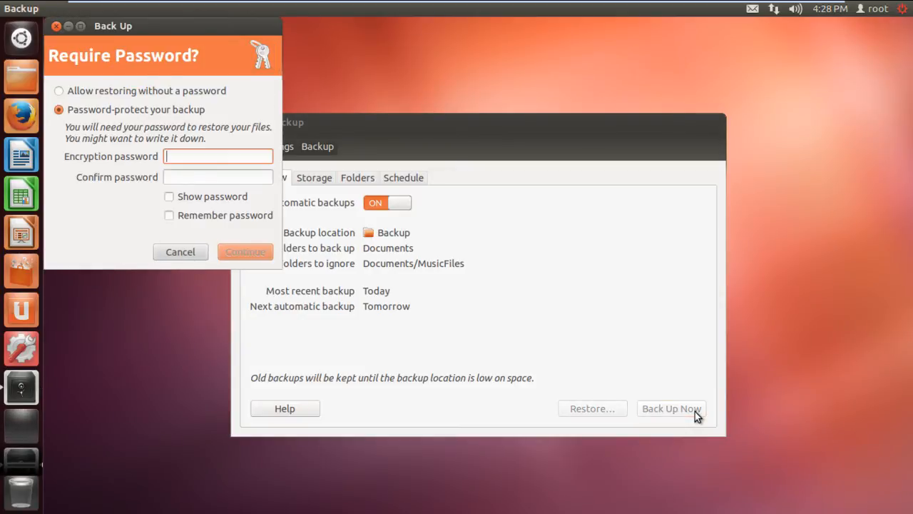
{"action": "type", "text": "password"}
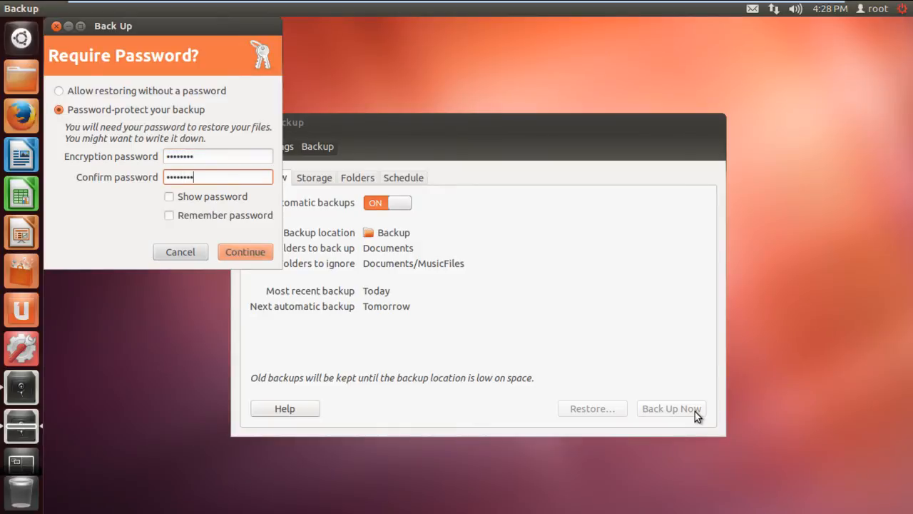
{"action": "left_click", "coordinate": [246, 251]}
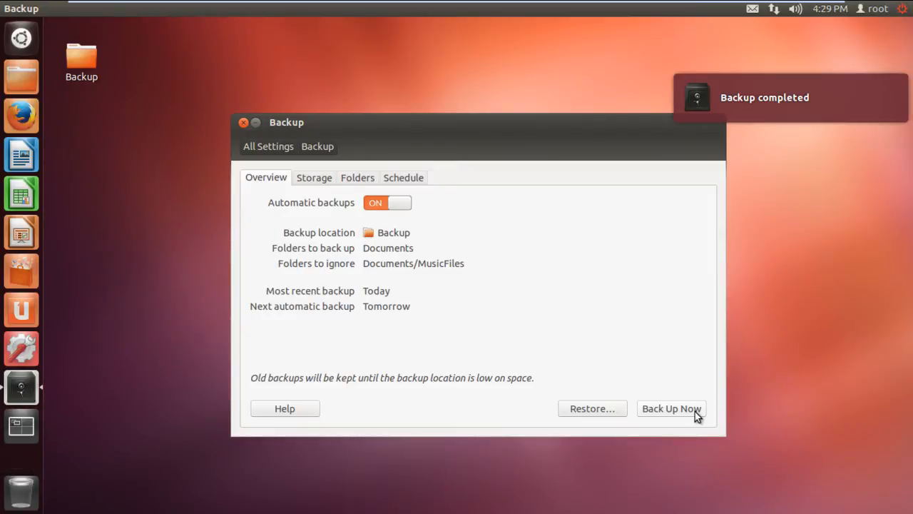
{"action": "mouse_move", "coordinate": [592, 408]}
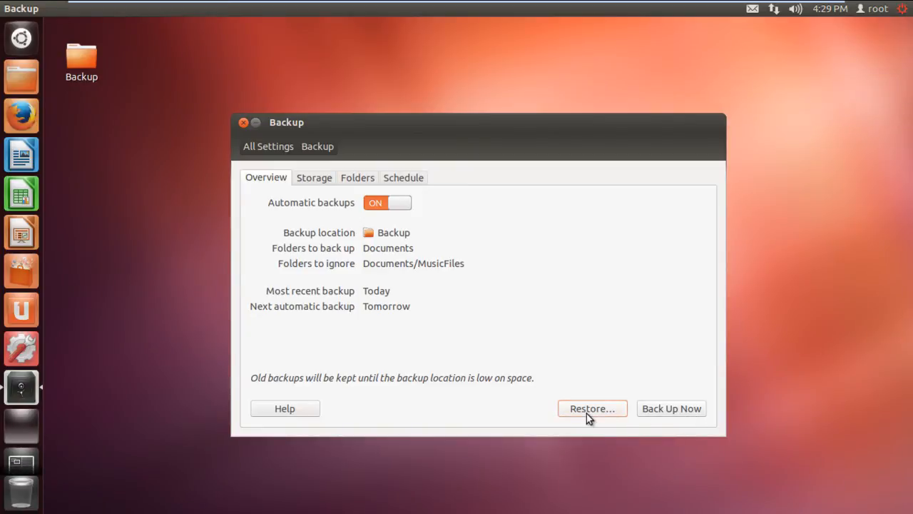
Start a restore with Local Folder as the backup source and continue to the date step
{"action": "left_click", "coordinate": [590, 408]}
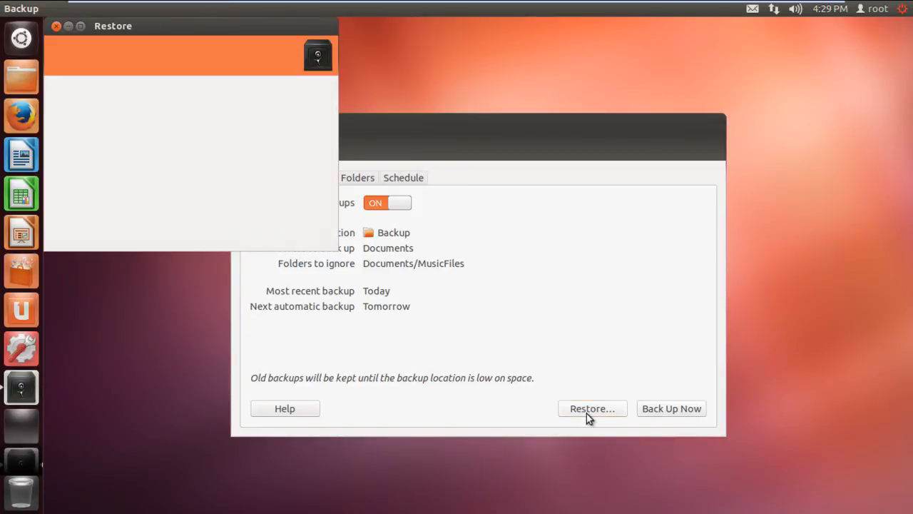
{"action": "left_click", "coordinate": [592, 409]}
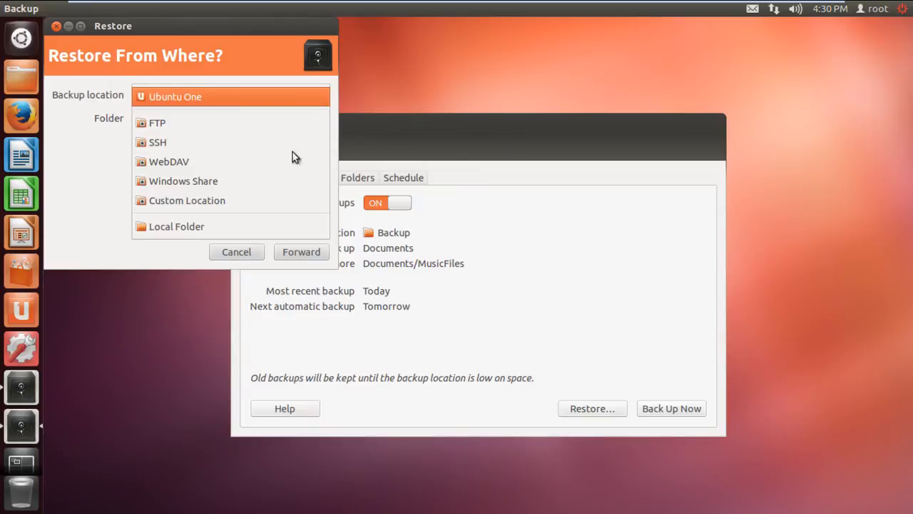
{"action": "left_click", "coordinate": [177, 226]}
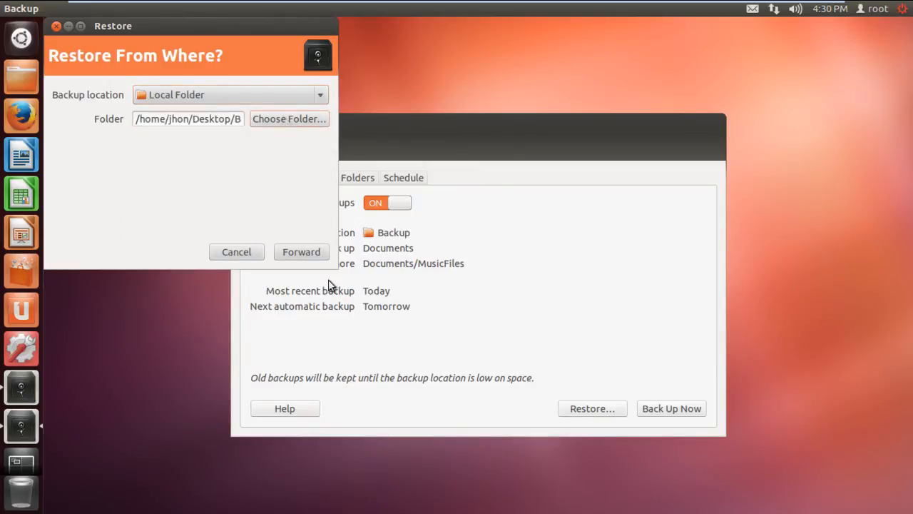
{"action": "left_click", "coordinate": [301, 251]}
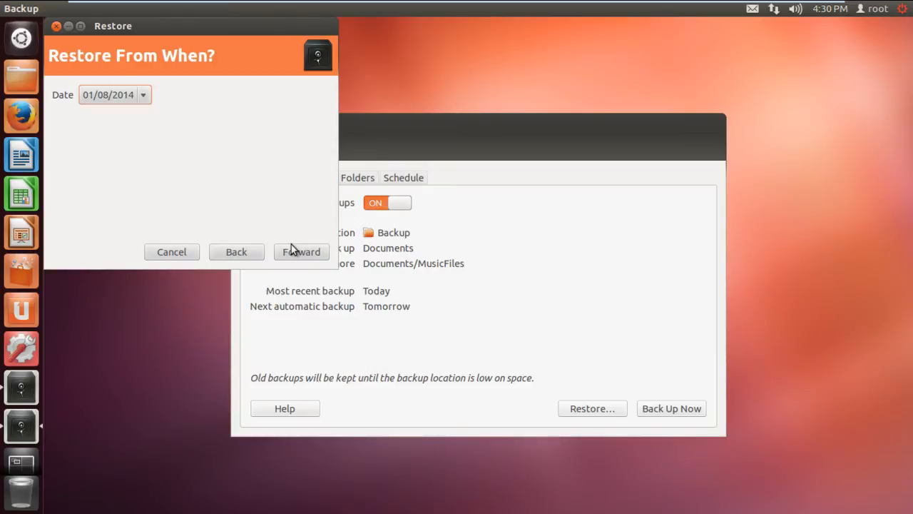
Accept the 01/08/2014 backup date and choose Desktop as the specific restore folder
{"action": "left_click", "coordinate": [301, 251]}
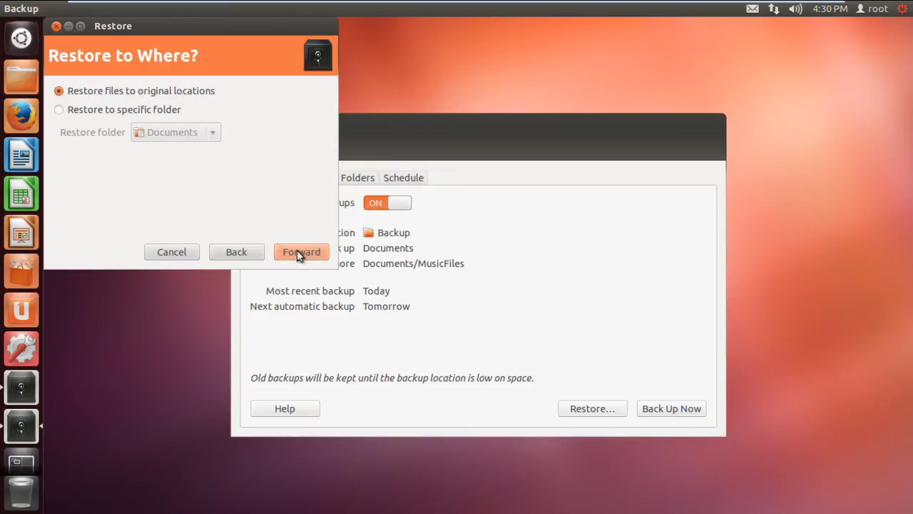
{"action": "left_click", "coordinate": [60, 108]}
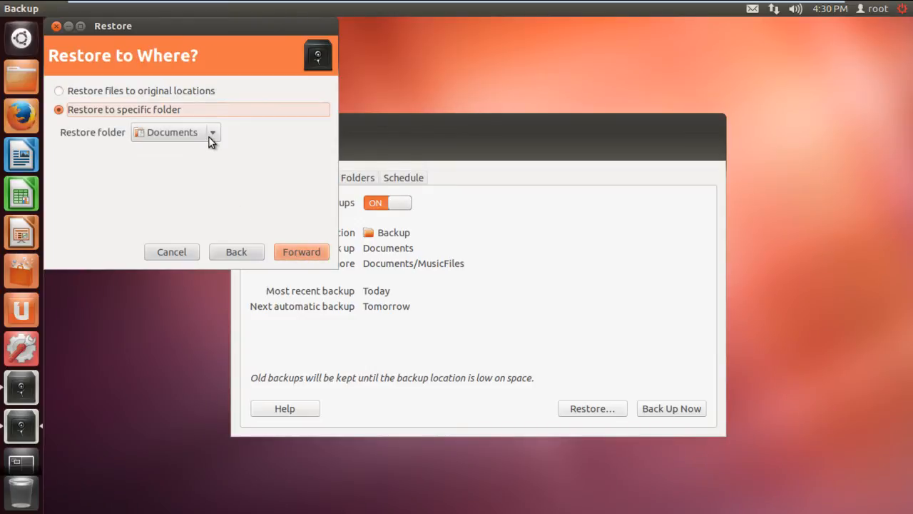
{"action": "left_click", "coordinate": [211, 131]}
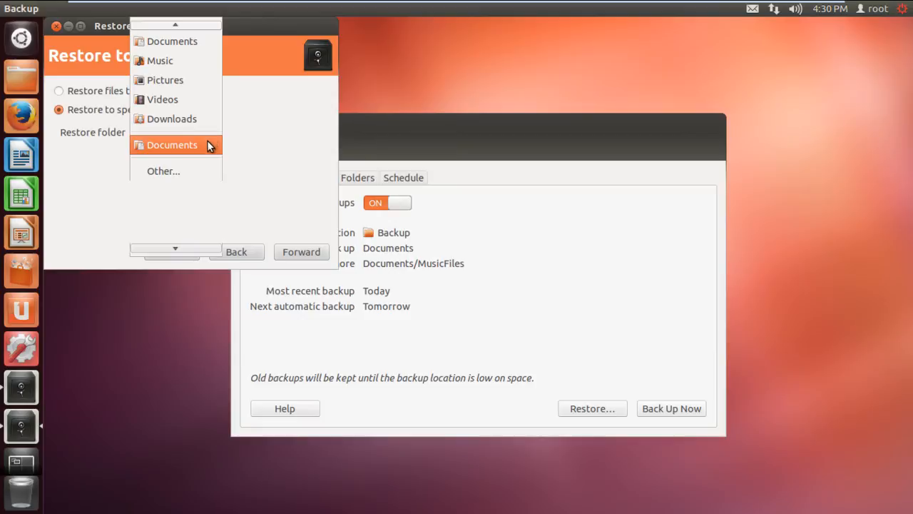
{"action": "left_click", "coordinate": [162, 171]}
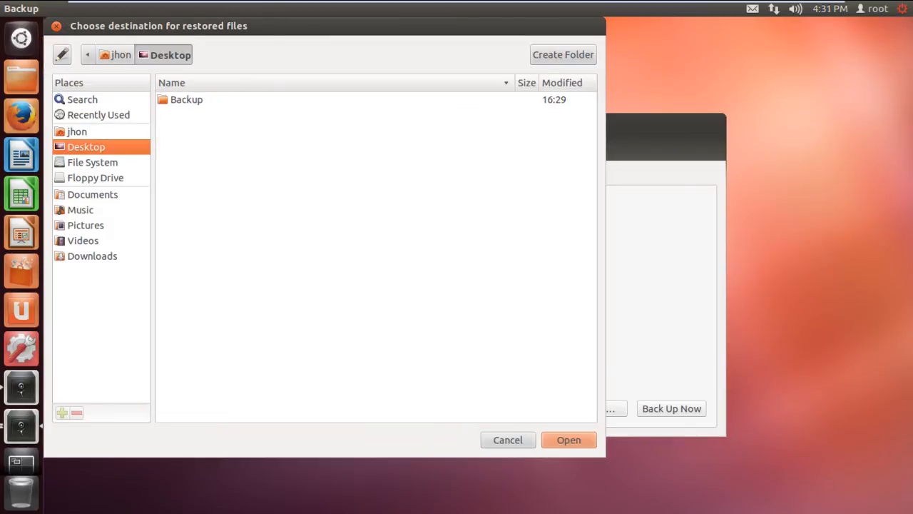
{"action": "left_click", "coordinate": [568, 439]}
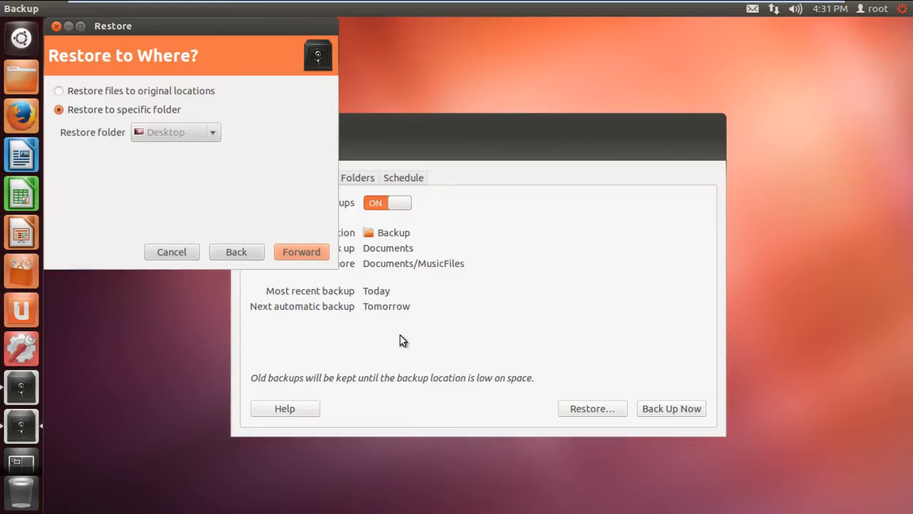
Run the password-protected restore to the Desktop and close the wizard when finished
{"action": "left_click", "coordinate": [299, 251]}
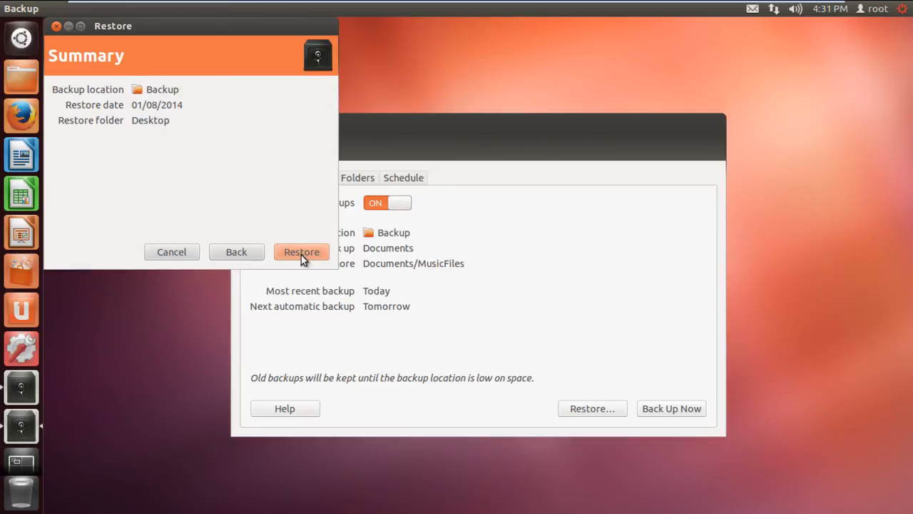
{"action": "left_click", "coordinate": [301, 251]}
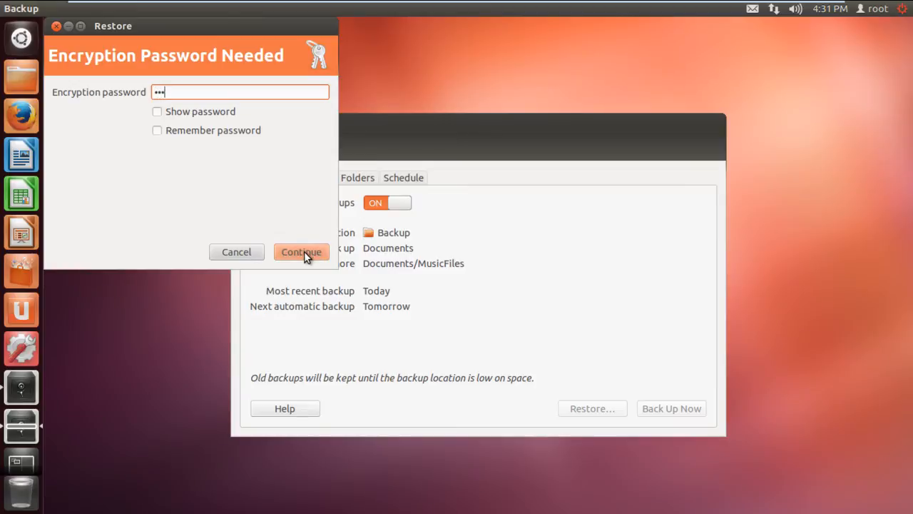
{"action": "left_click", "coordinate": [301, 252]}
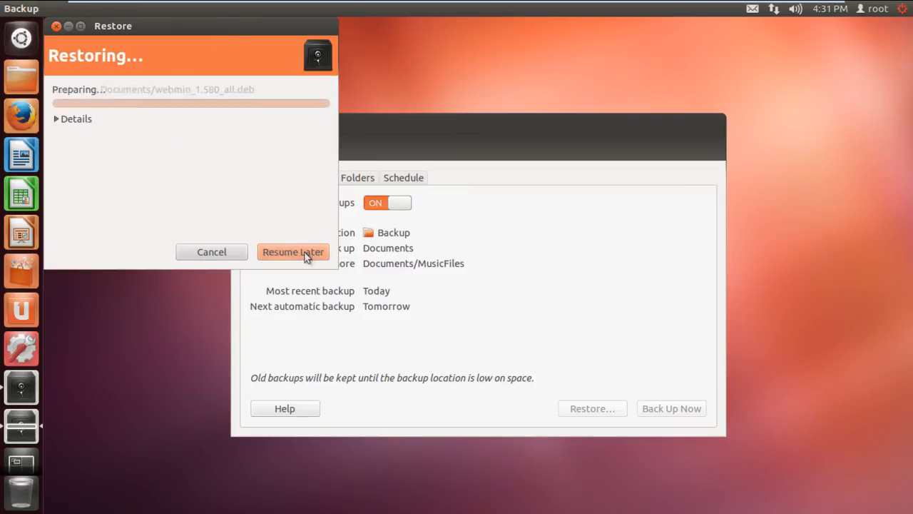
{"action": "left_click", "coordinate": [294, 252]}
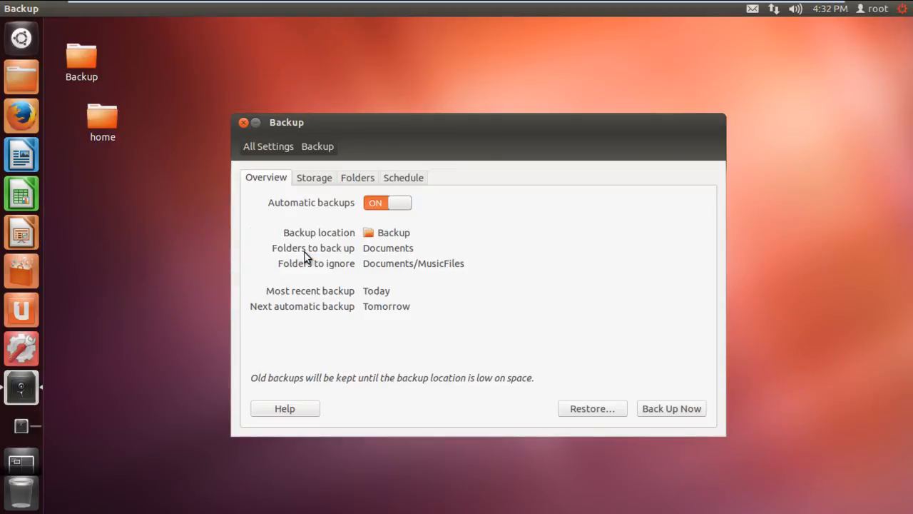
Browse into the restored home > user > Documents folder and compare it with the original Documents
{"action": "left_click", "coordinate": [102, 122]}
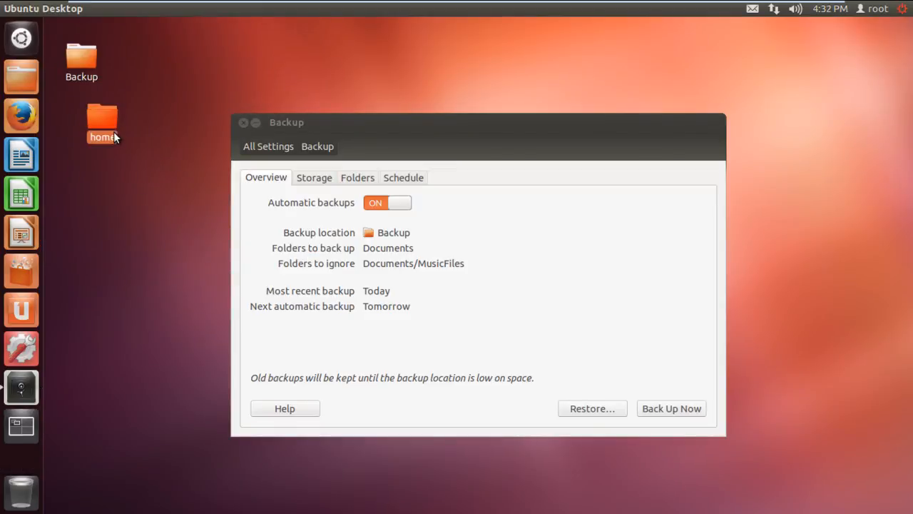
{"action": "double_click", "coordinate": [103, 123]}
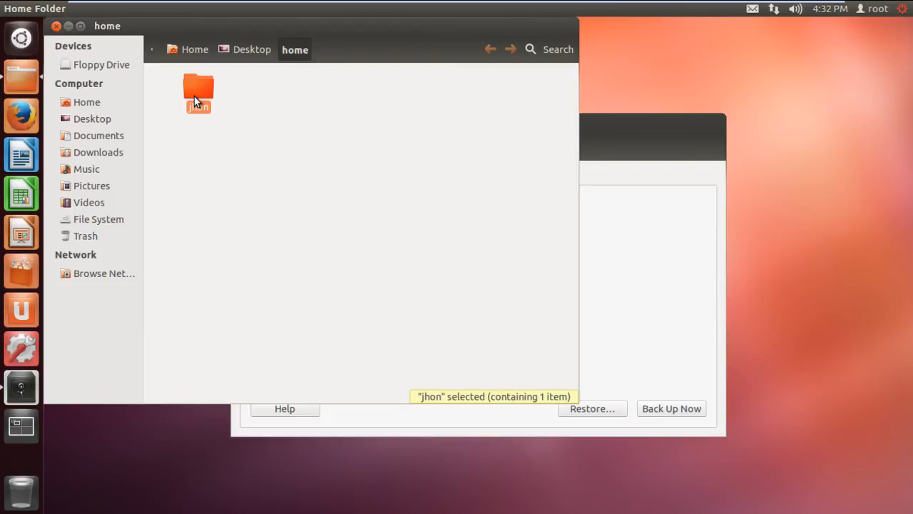
{"action": "double_click", "coordinate": [198, 89]}
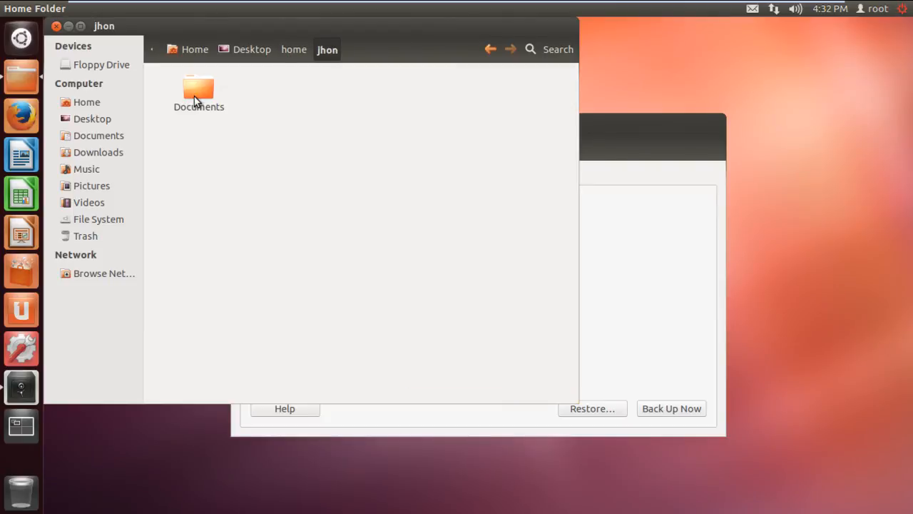
{"action": "double_click", "coordinate": [198, 92]}
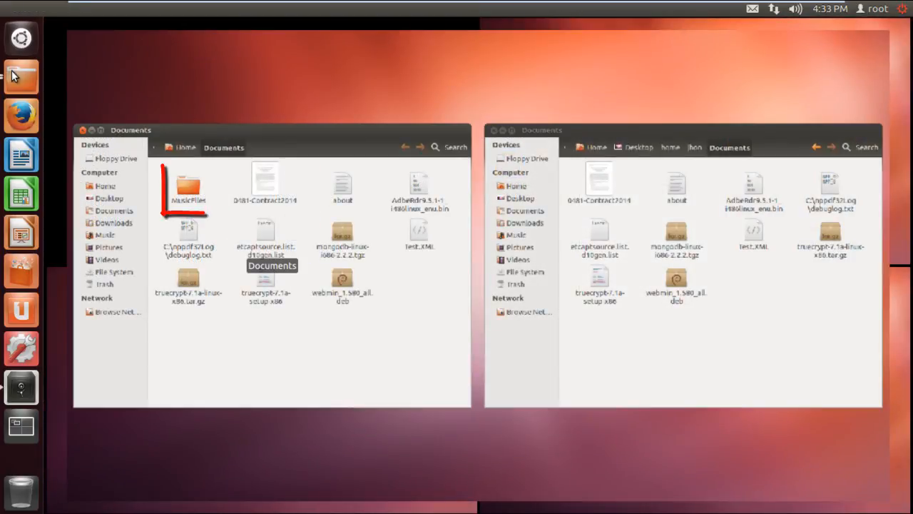
{"action": "left_click", "coordinate": [188, 188]}
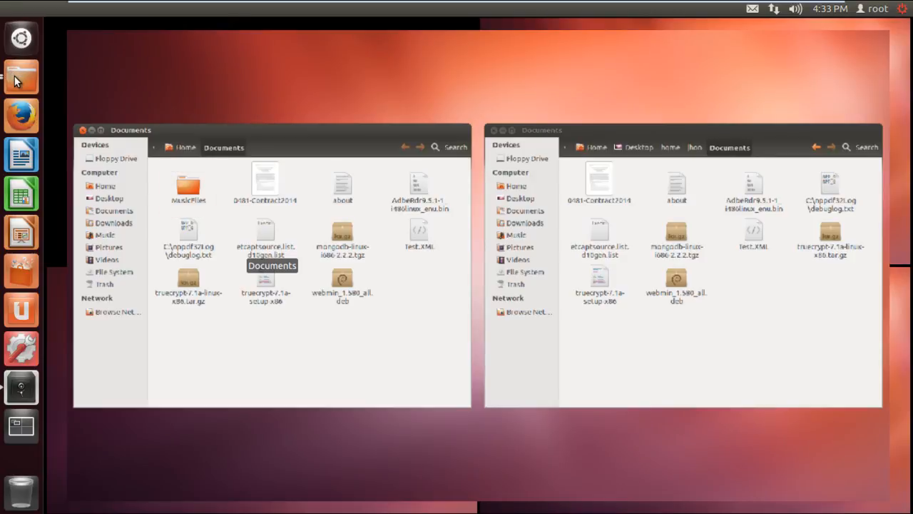
{"action": "left_click", "coordinate": [20, 116]}
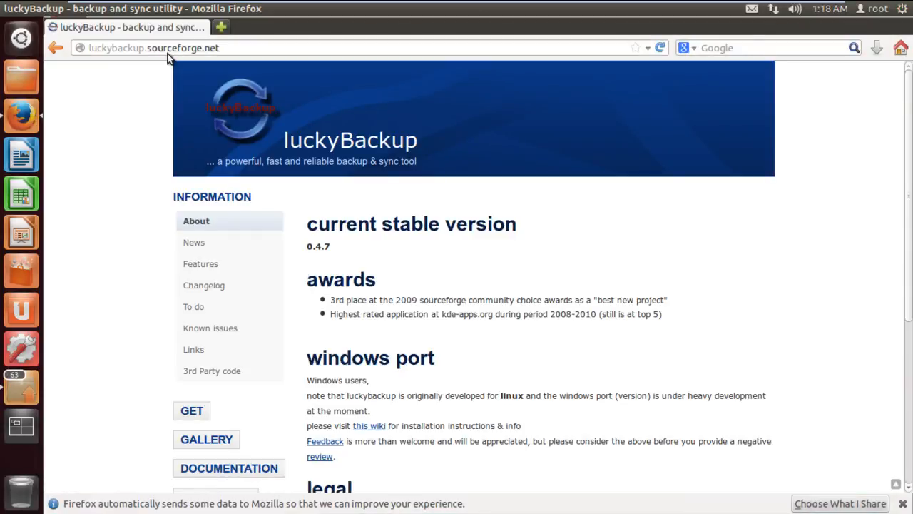
{"action": "mouse_move", "coordinate": [197, 394]}
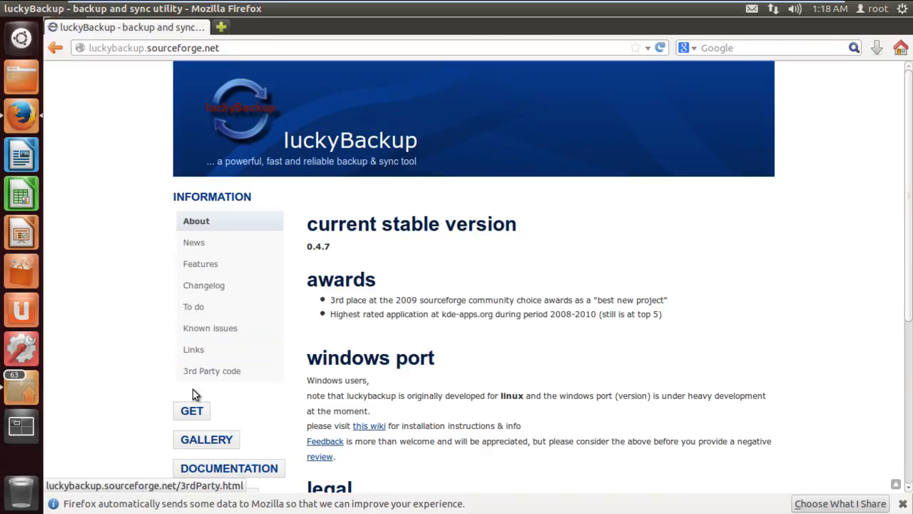
Look over the luckyBackup project homepage, then close the Firefox window
{"action": "left_click", "coordinate": [192, 411]}
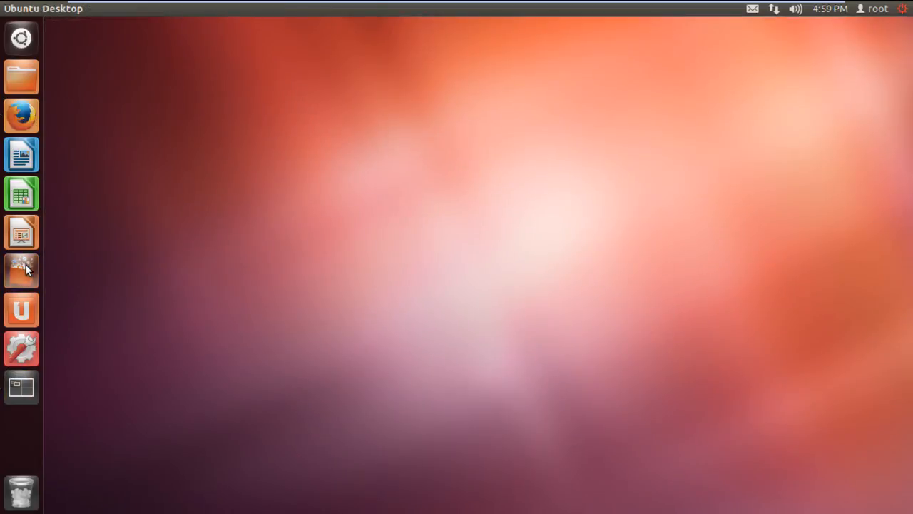
Search Ubuntu Software Center for 'Luckybackup' so luckyBackup shows as the result
{"action": "left_click", "coordinate": [20, 269]}
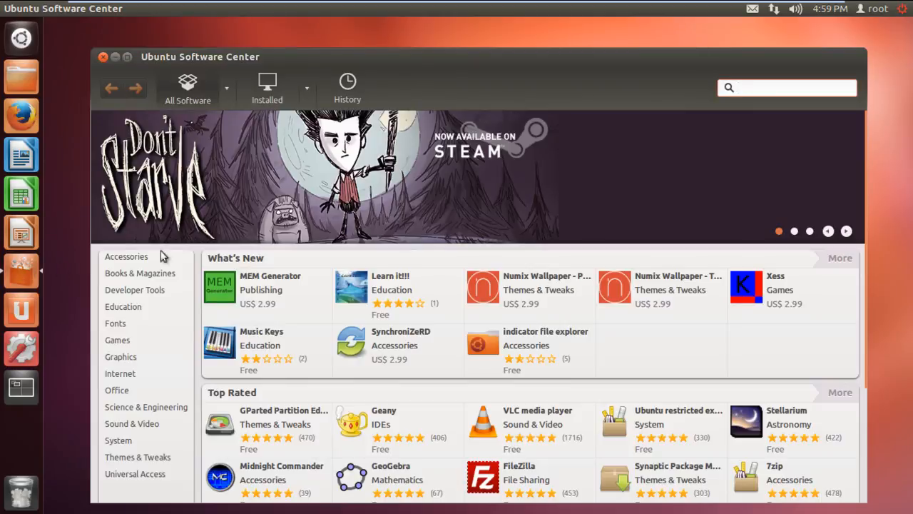
{"action": "type", "text": "Luckybackup"}
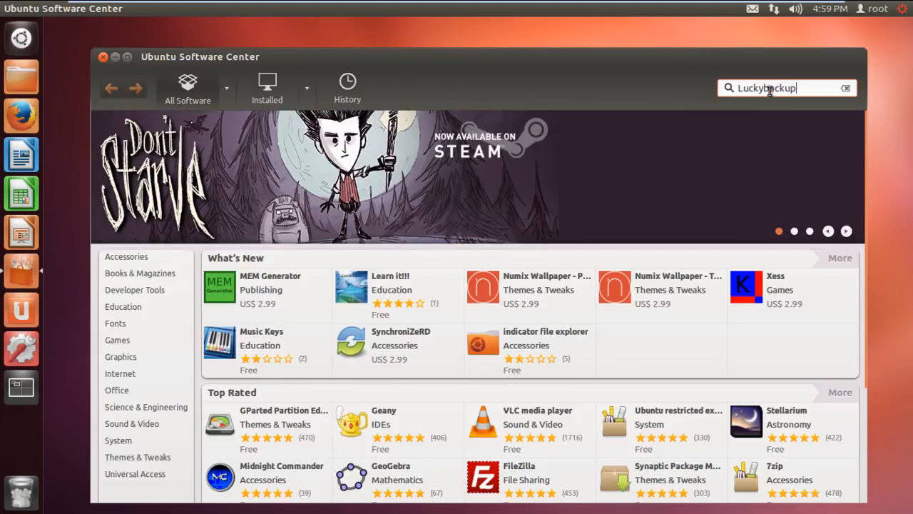
{"action": "key", "text": "Return"}
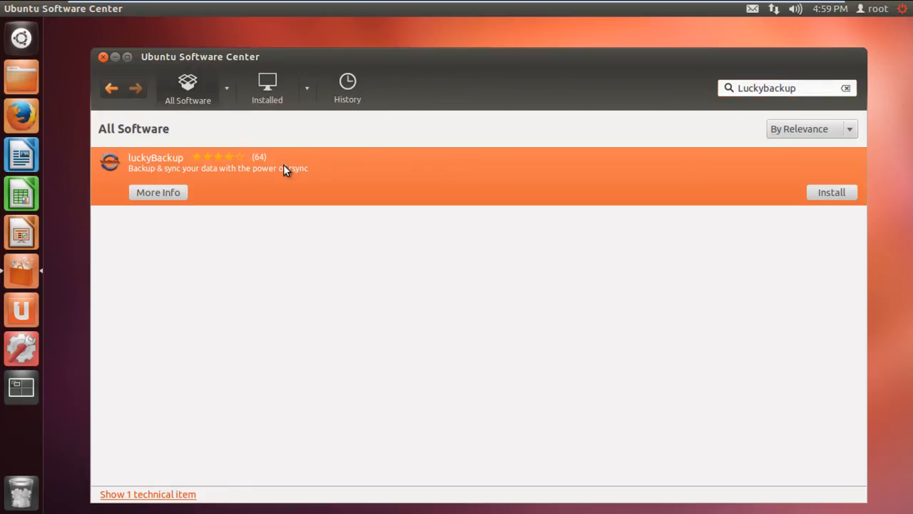
{"action": "mouse_move", "coordinate": [845, 197]}
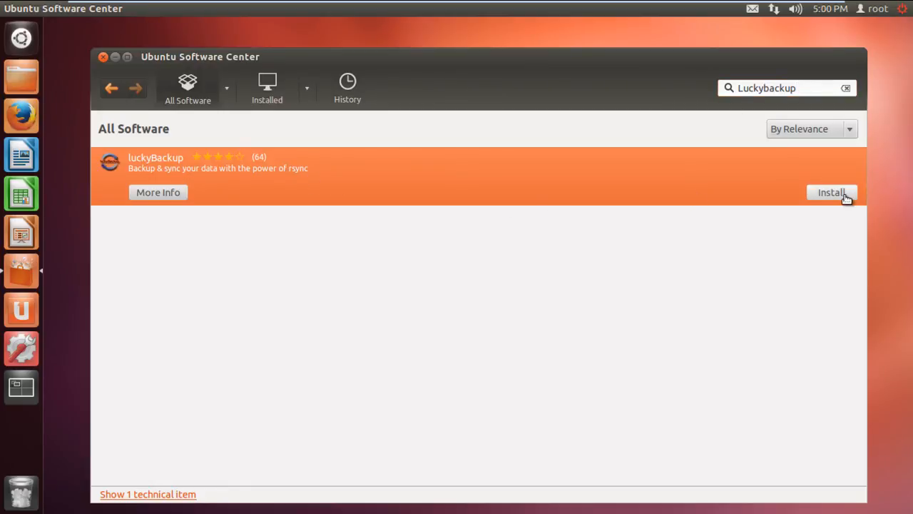